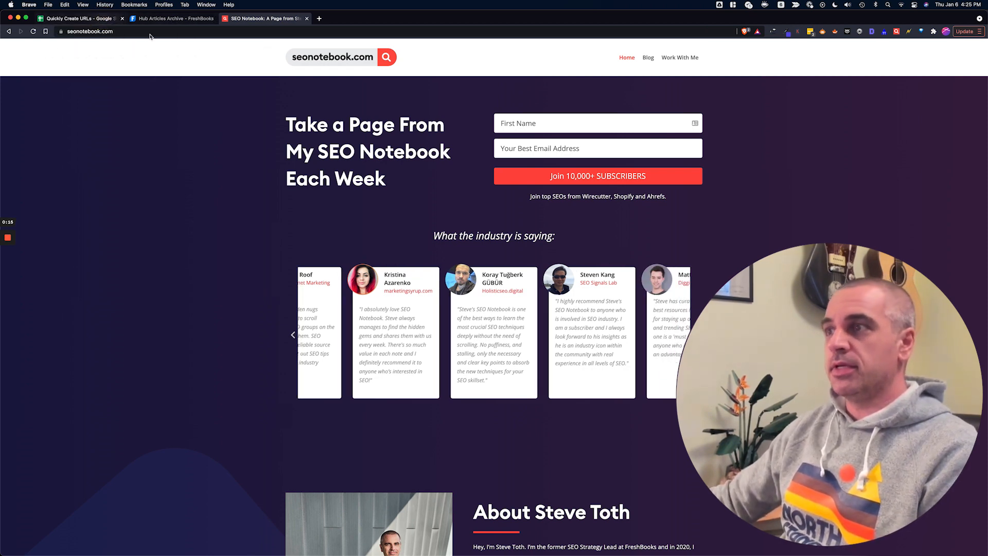
Copy the FreshBooks hub URL from the Hub Articles page and return to the title list.
click(79, 17)
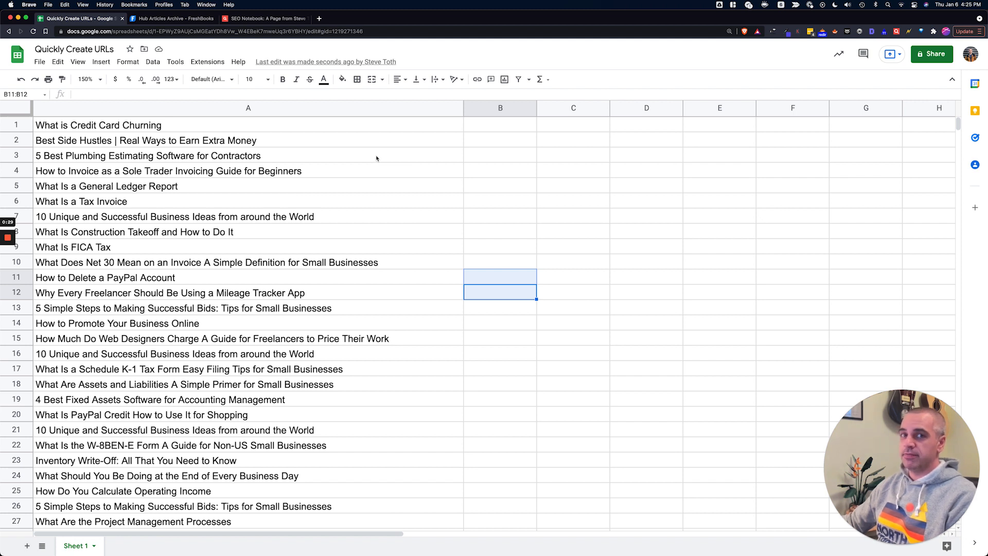
mouse_move(383, 165)
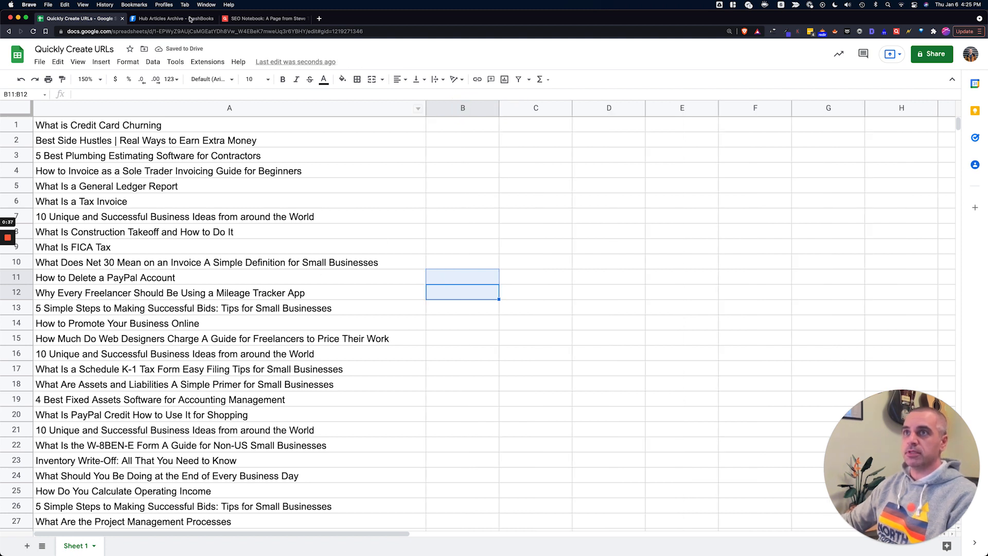
click(170, 19)
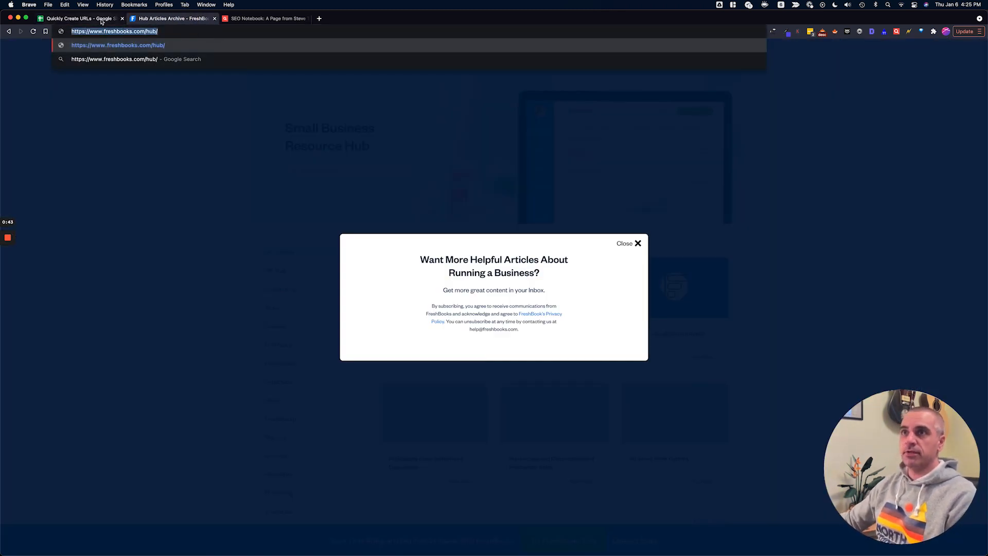
click(78, 18)
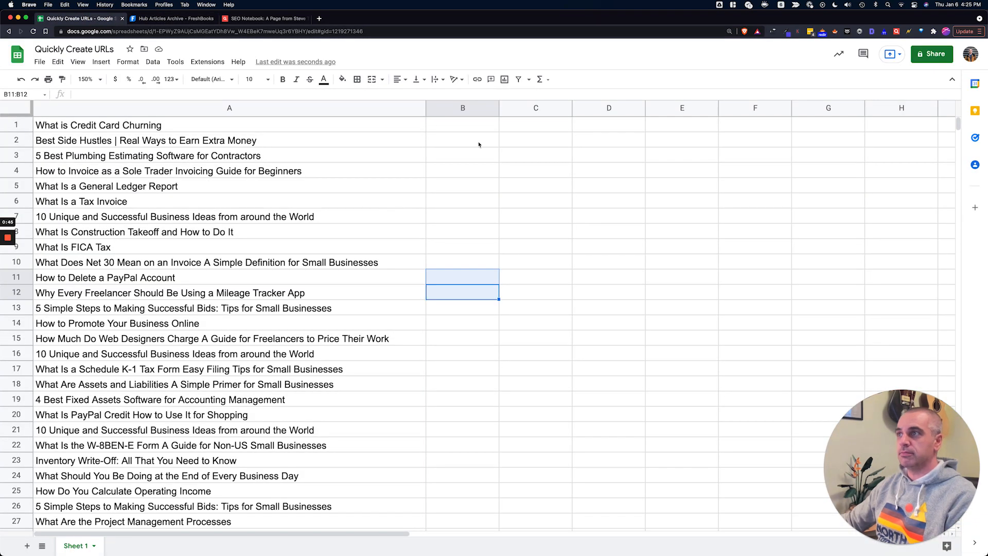
mouse_move(354, 144)
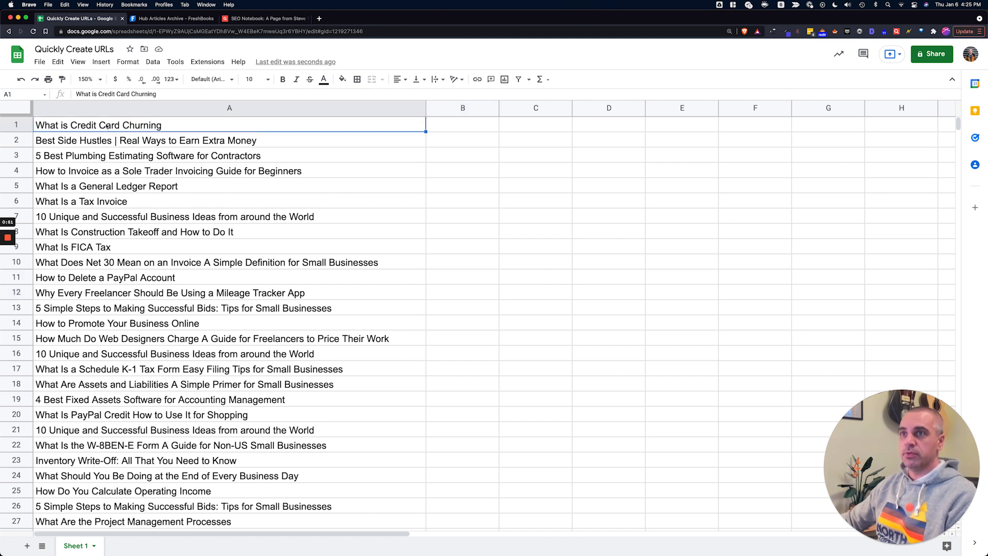
click(462, 124)
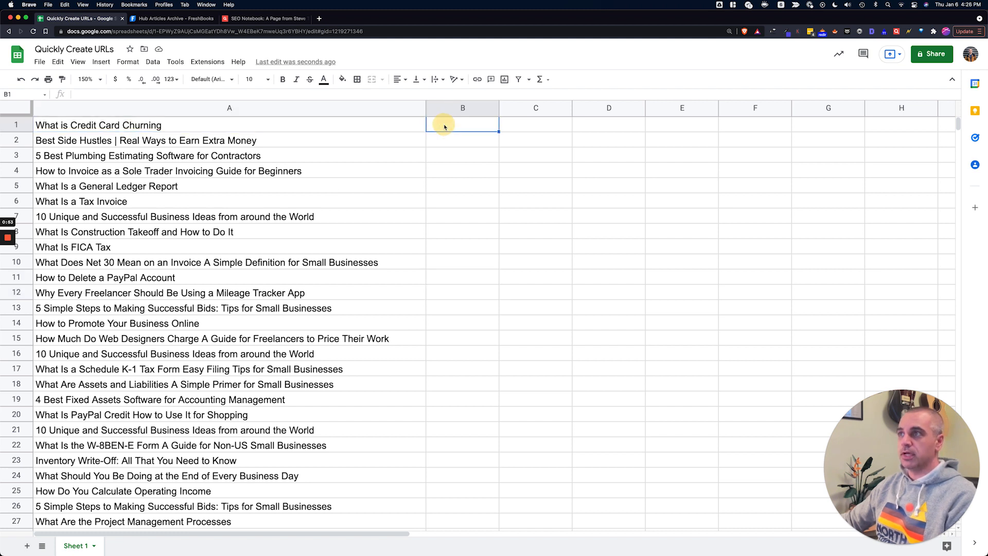
text(https://www.freshbooks.com/hub/)
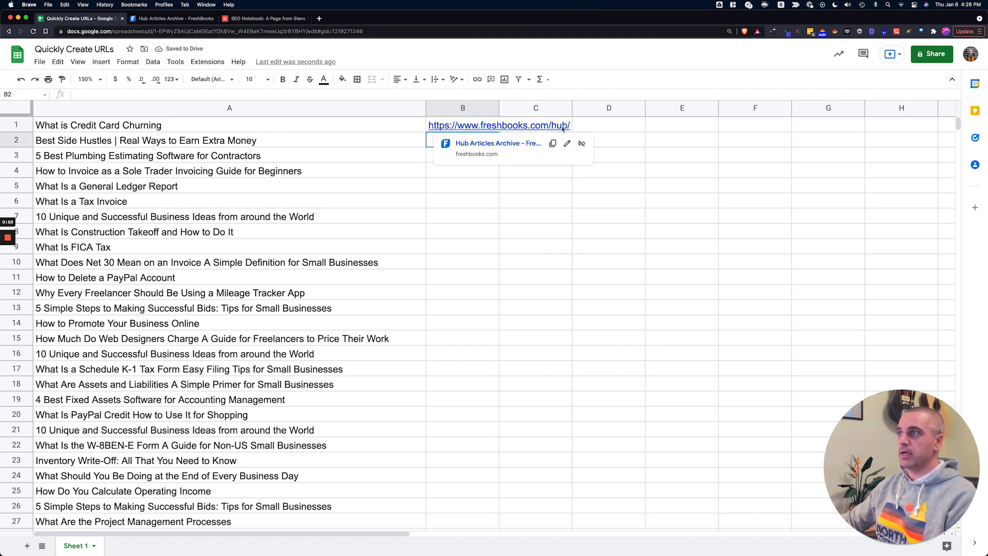
click(462, 140)
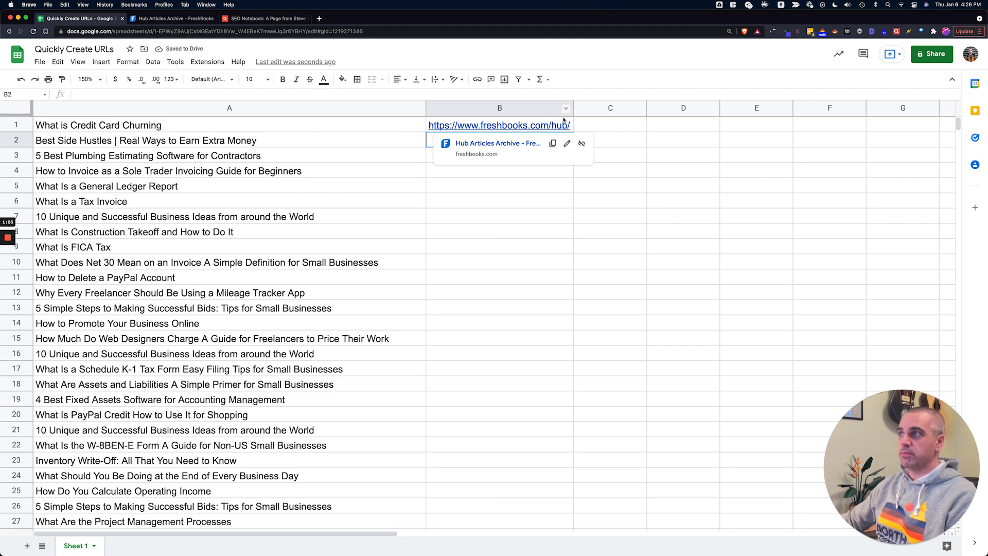
click(500, 108)
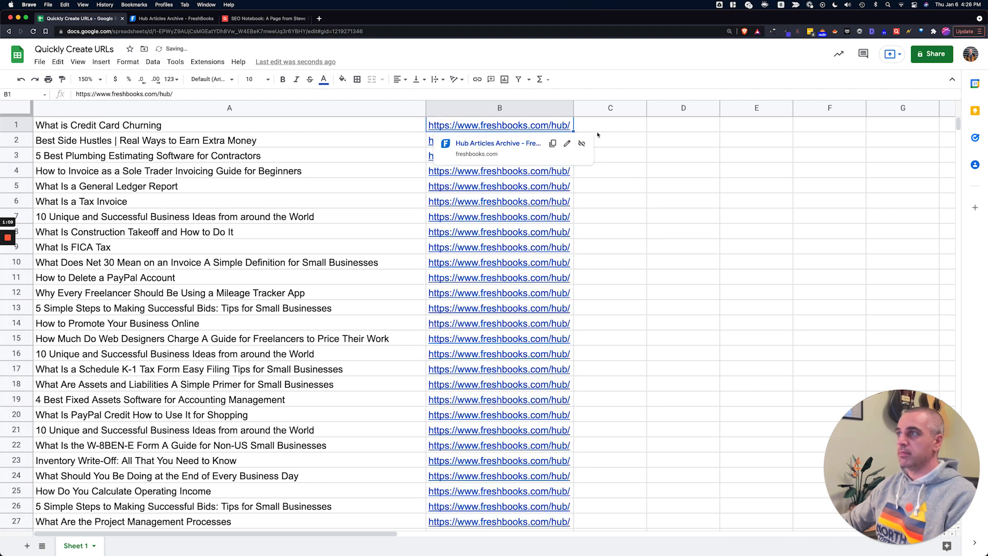
click(609, 125)
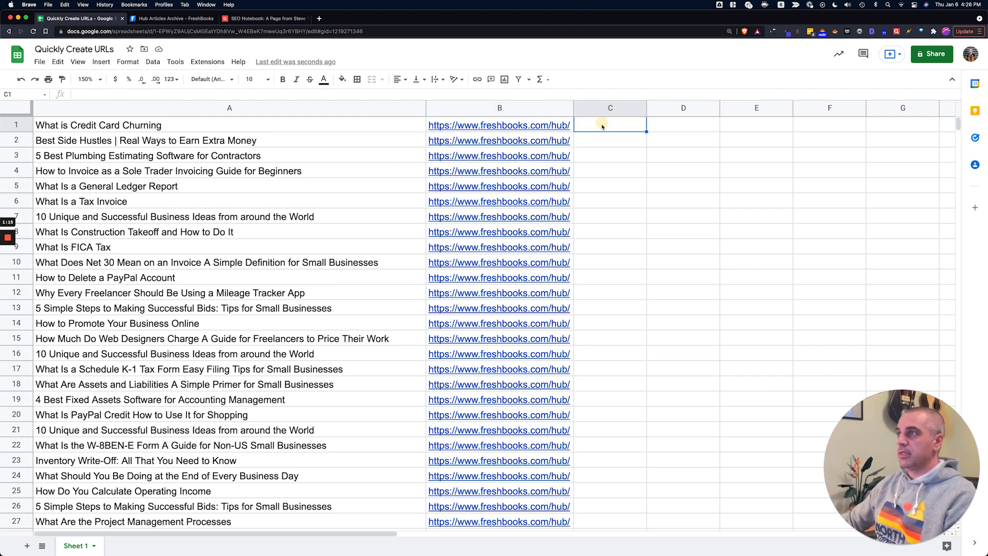
Fill column C with =CONCATENATE(B1,A1), joining each hub URL to its blog title.
text(=con)
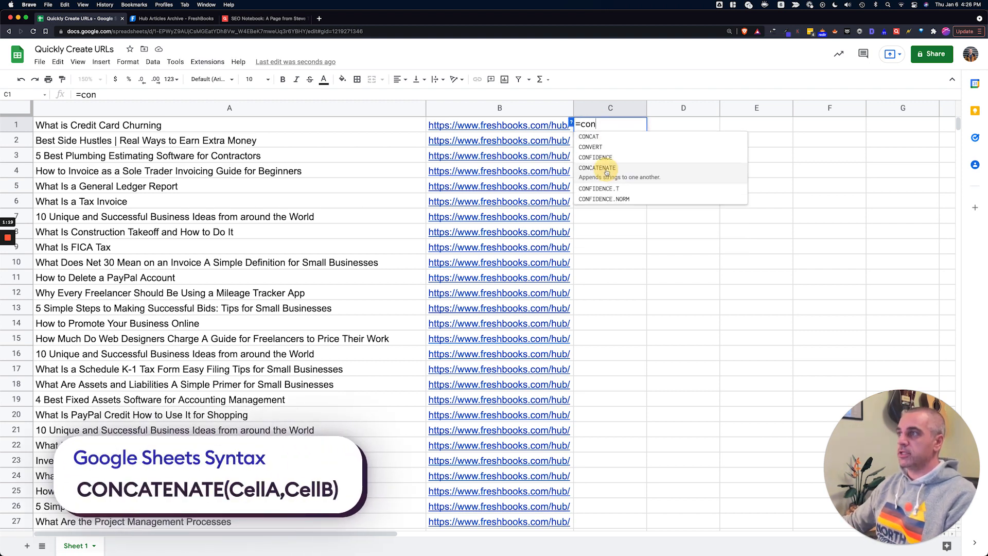
click(596, 168)
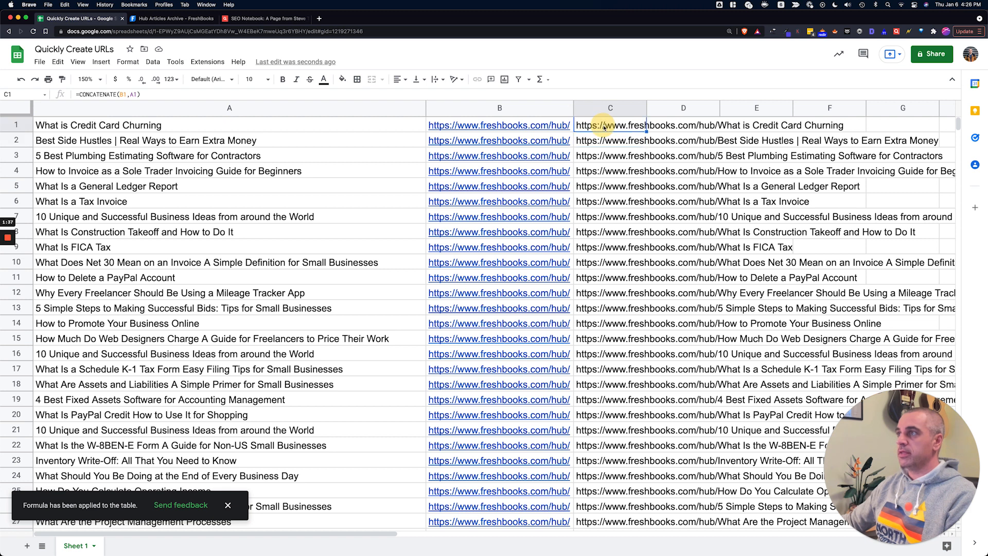
click(609, 278)
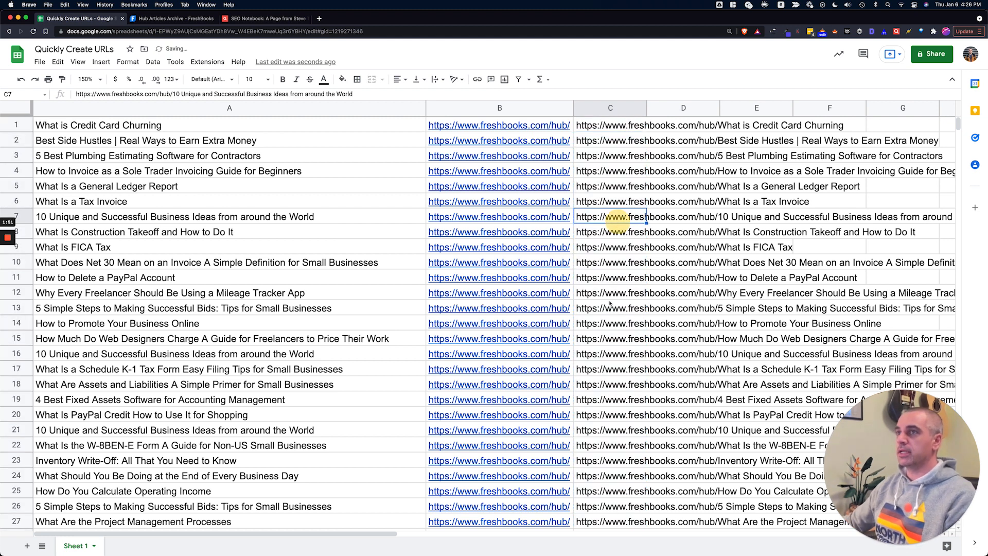
Paste column C's joined URLs into column B as values, then start find and replace there.
click(610, 186)
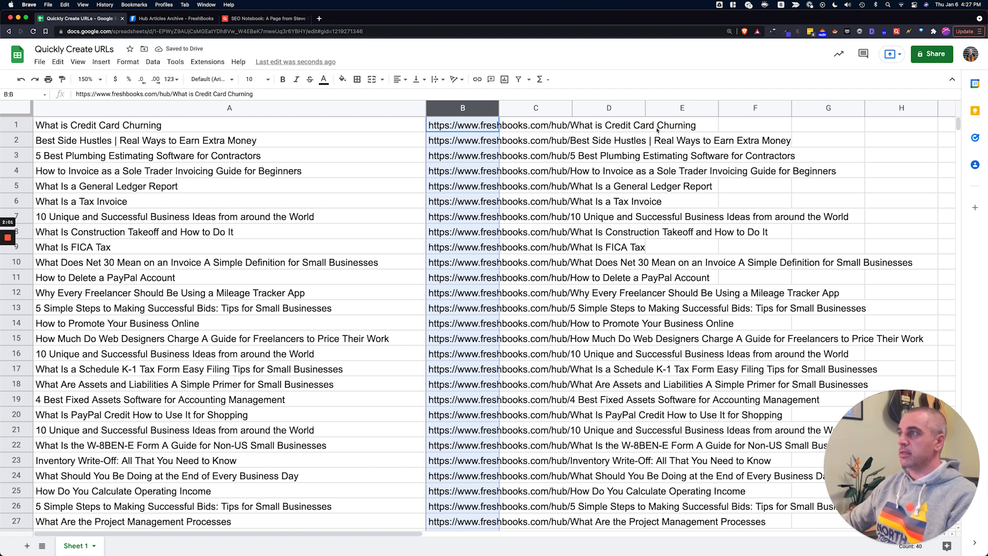
click(462, 124)
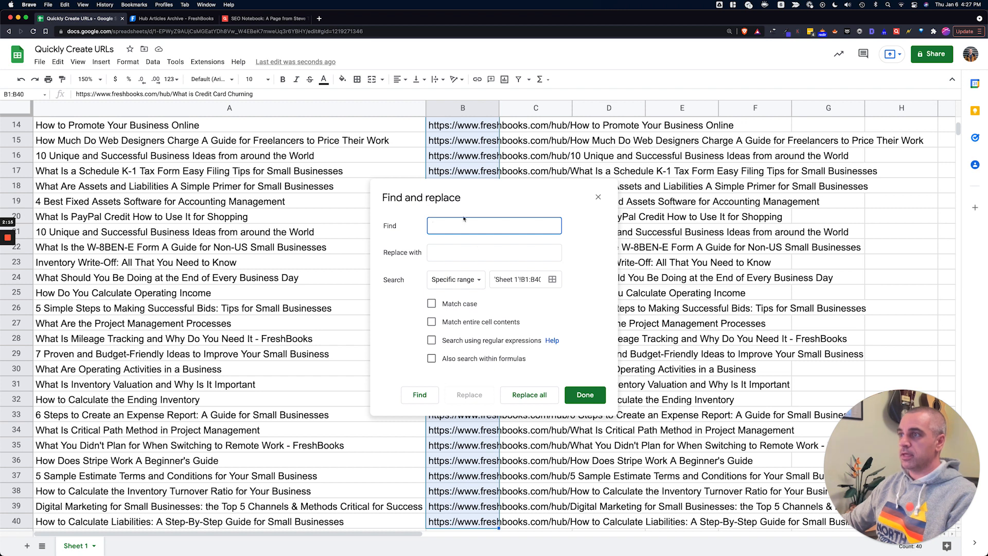
Replace every space in the column B URLs with a hyphen.
click(494, 252)
text(-)
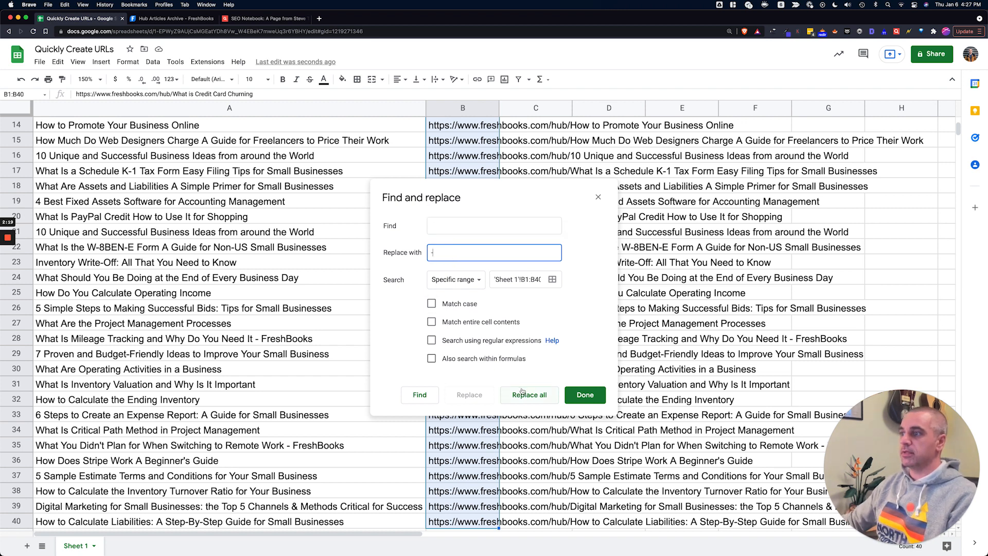
click(529, 395)
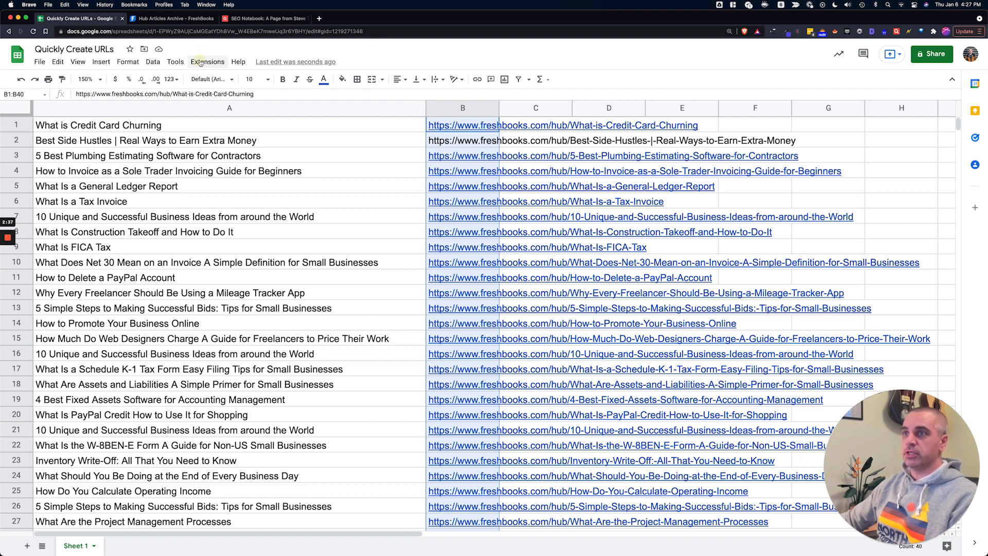
Convert all column B URLs to lowercase with the ChangeCase add-on.
click(207, 61)
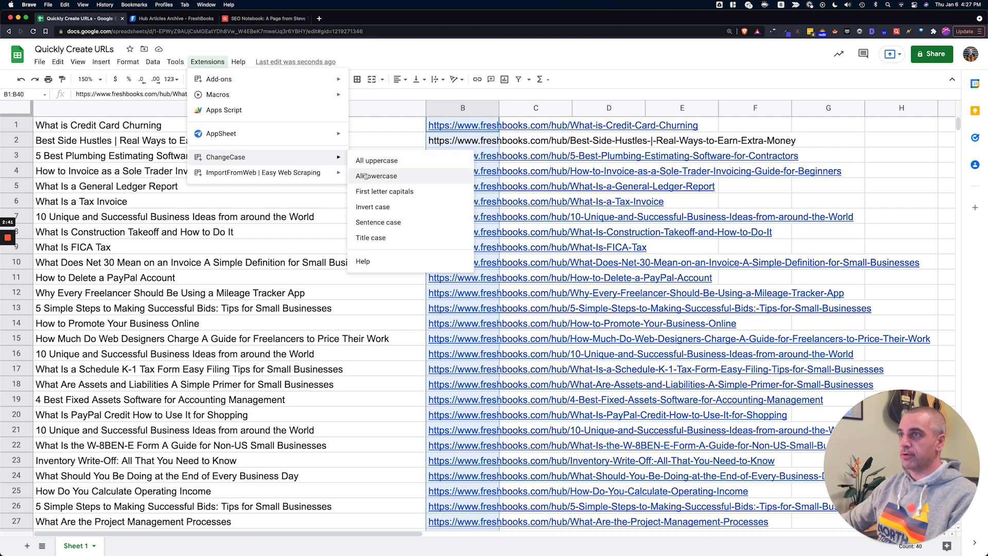
mouse_move(378, 222)
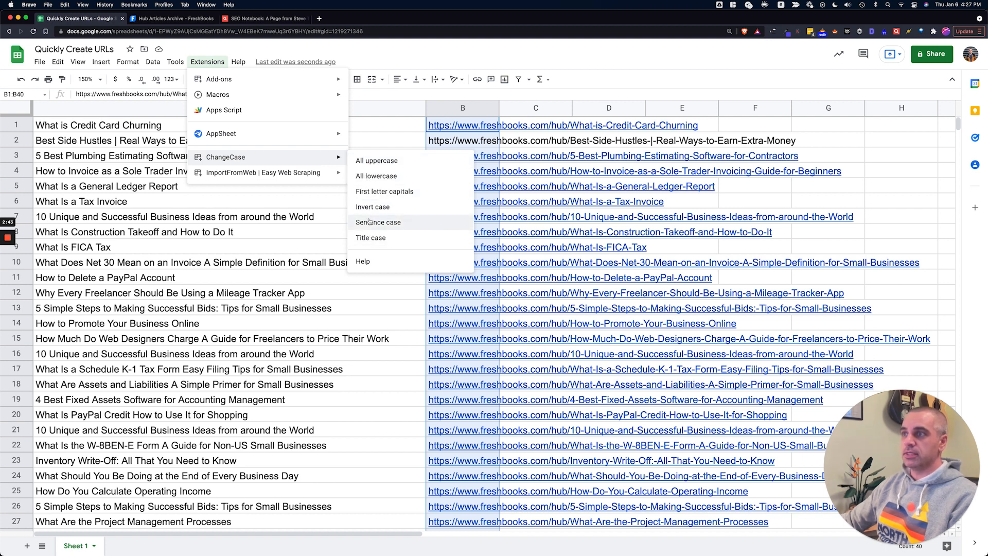
mouse_move(385, 191)
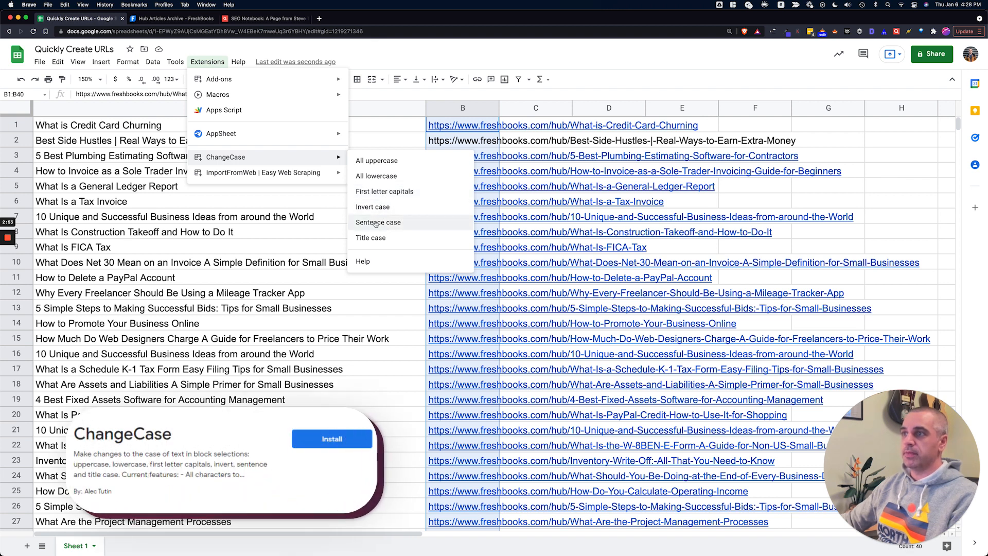
mouse_move(373, 206)
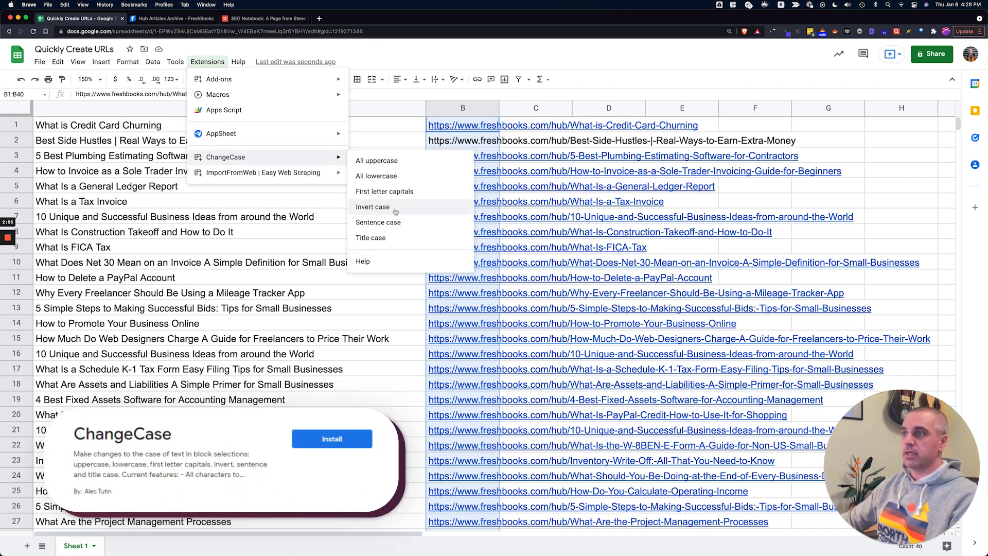
mouse_move(376, 176)
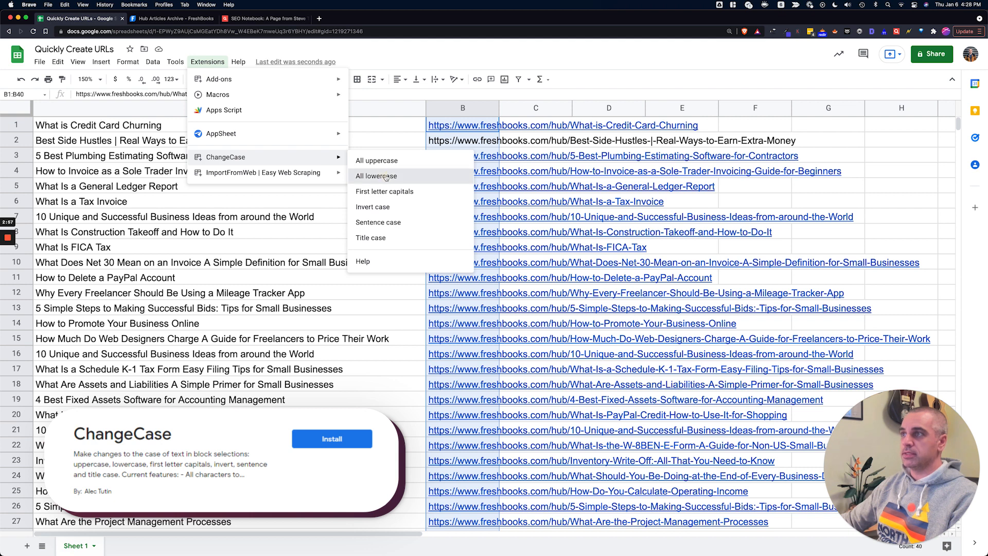
click(376, 176)
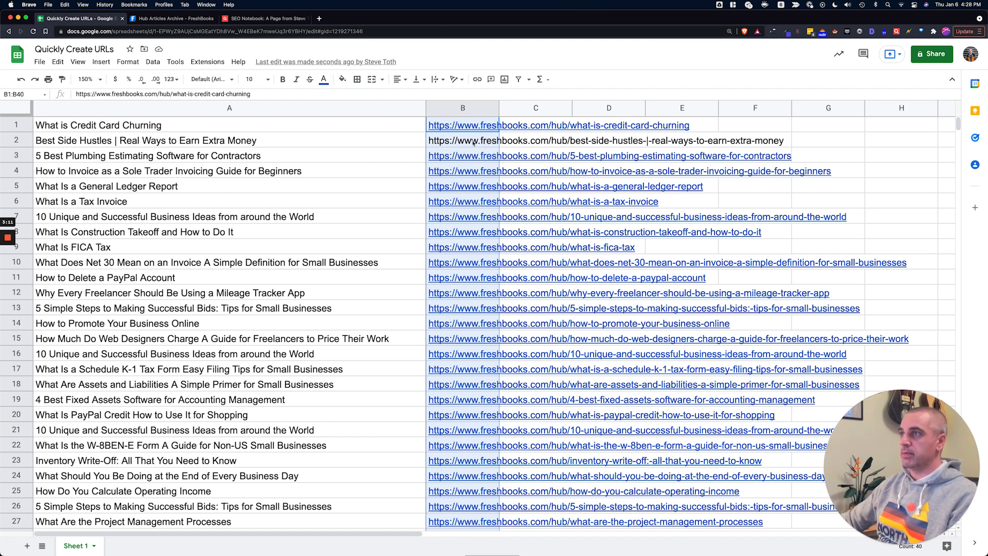
mouse_move(492, 238)
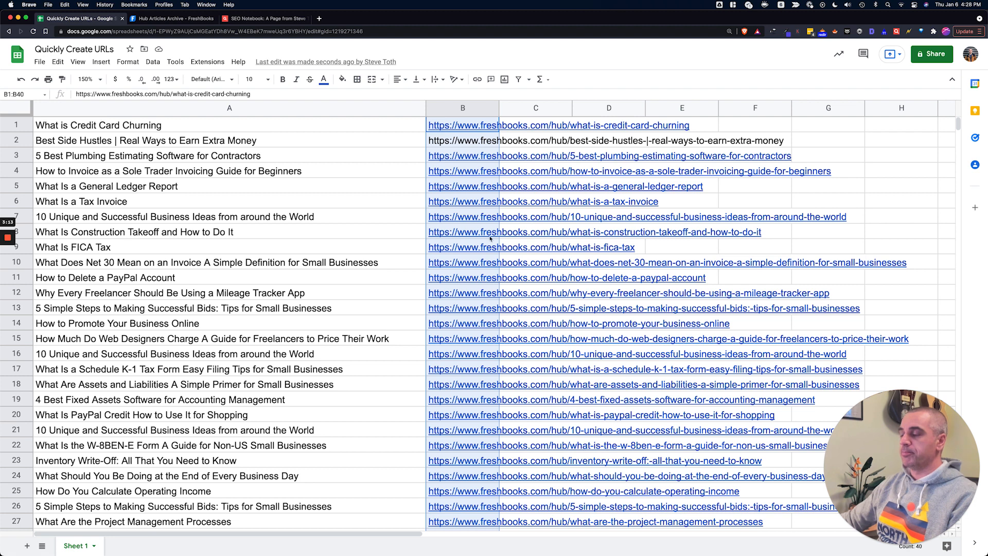
mouse_move(498, 262)
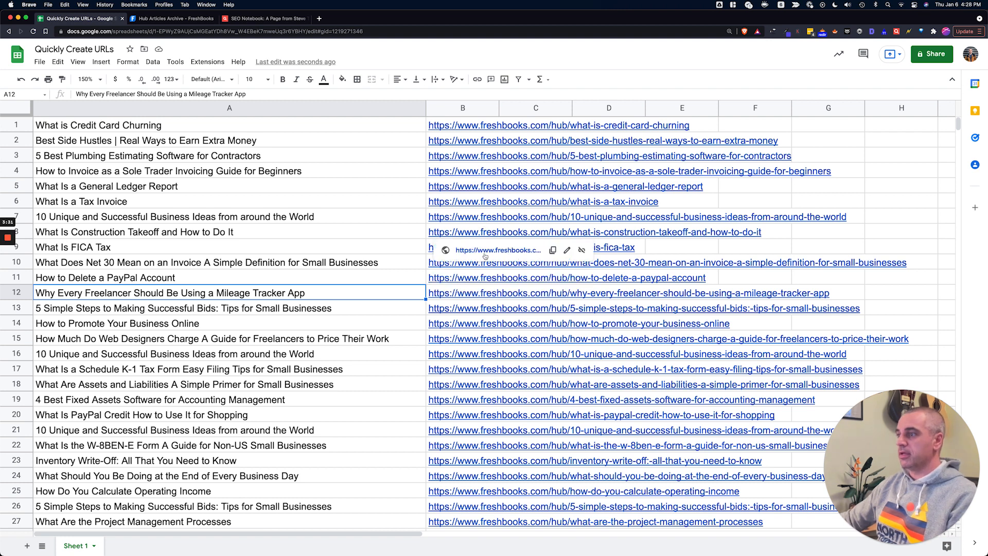
mouse_move(498, 249)
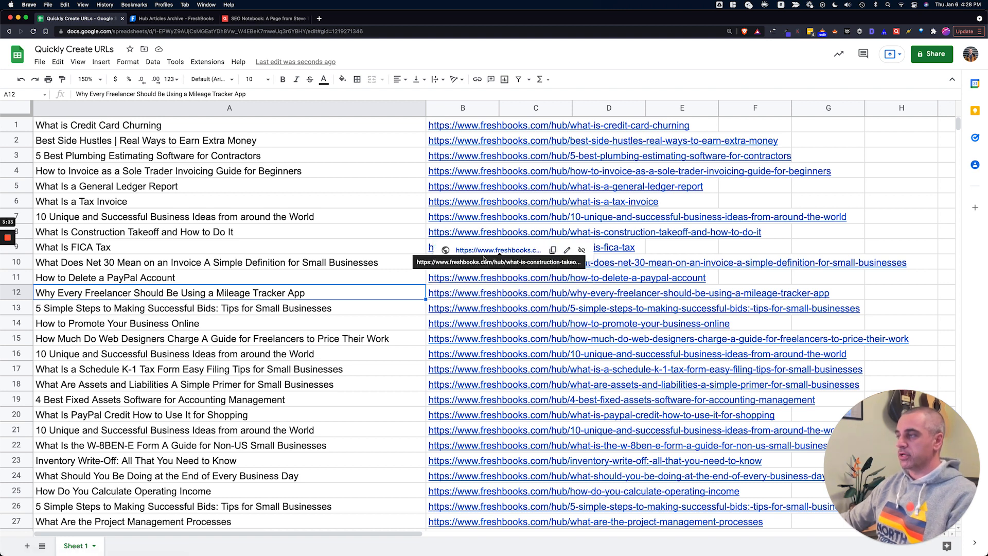
Delete the apostrophe from beginner's in the Stripe guide URL in B36.
scroll(down, 3)
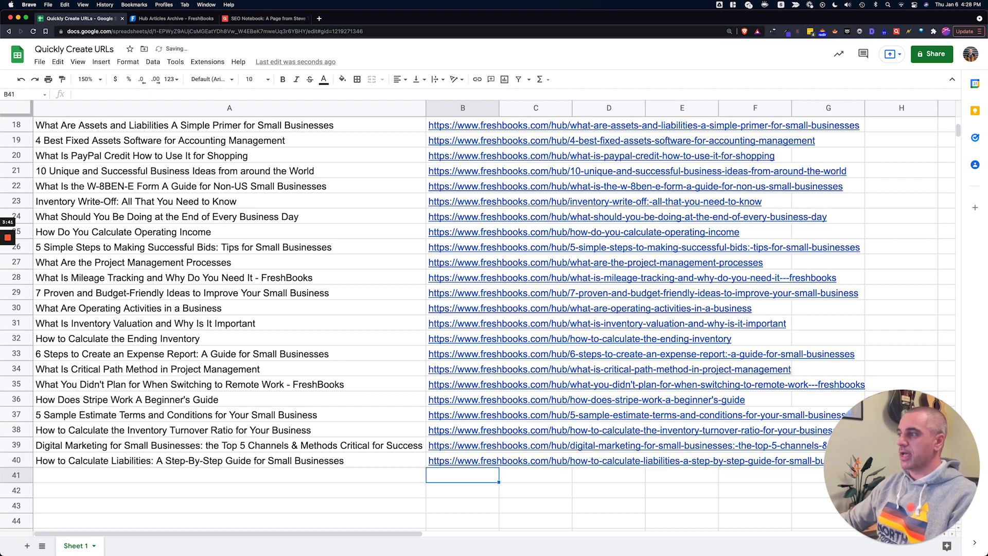
click(463, 399)
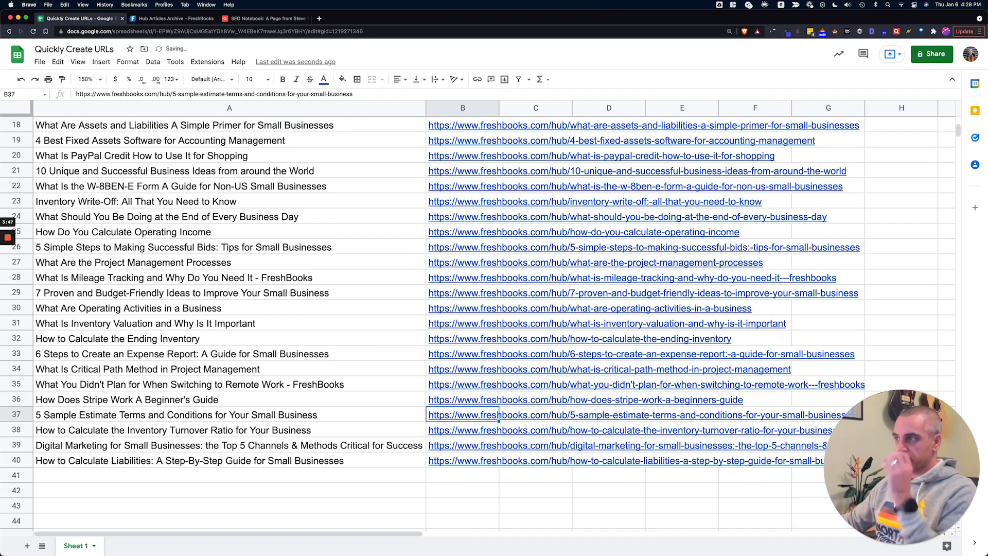
scroll(up, 3)
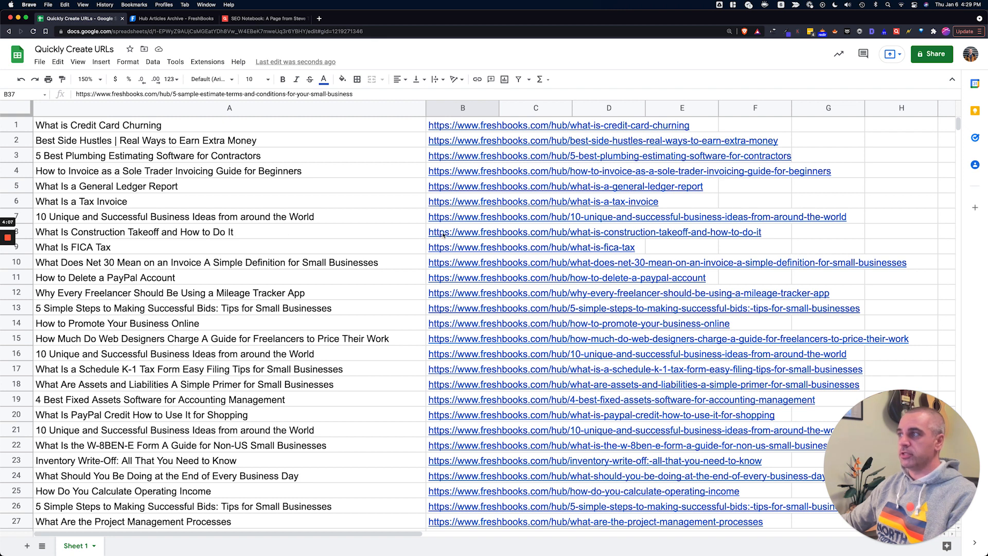
Shorten slugs to sole-trader, construction-takeoff and unique-business-ideas, and widen column B.
click(609, 229)
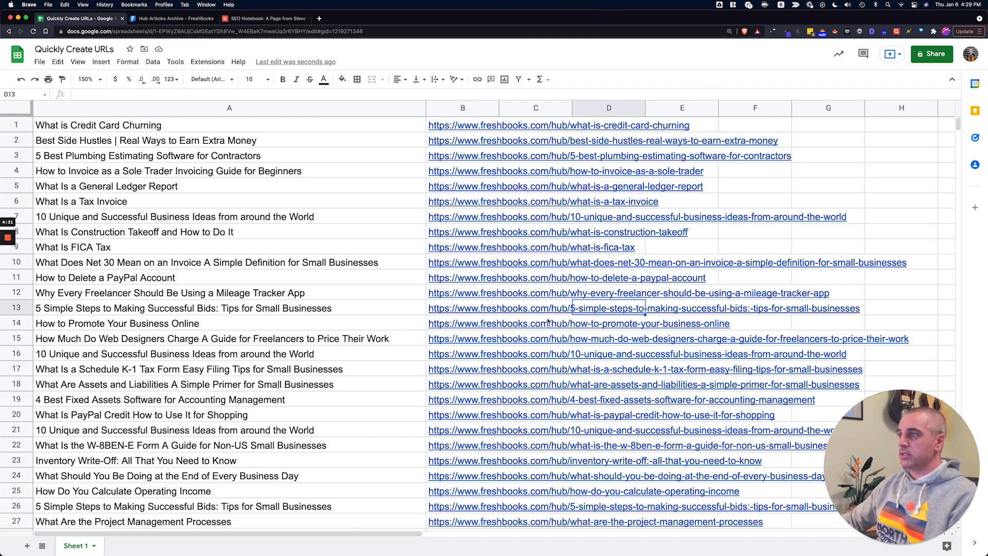
mouse_move(473, 321)
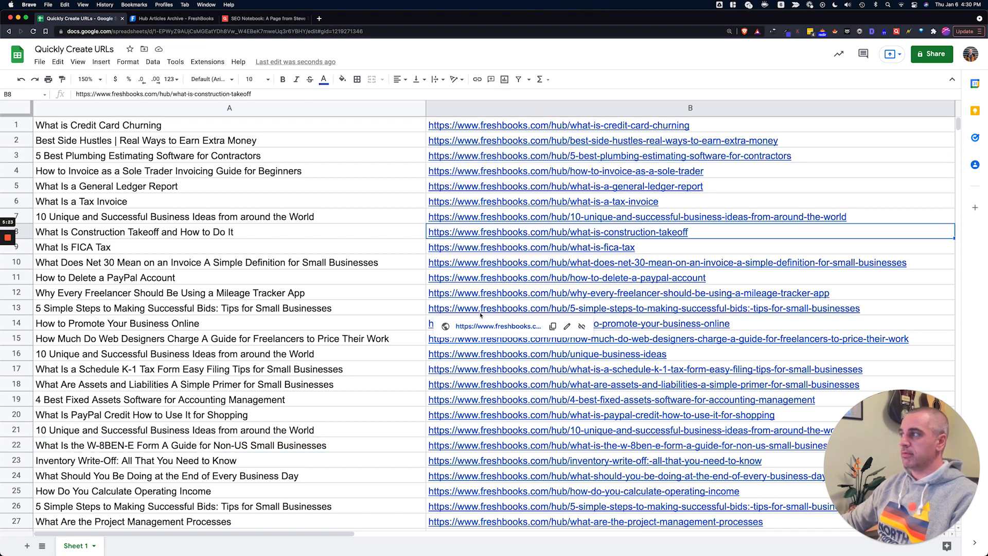
scroll(down, 3)
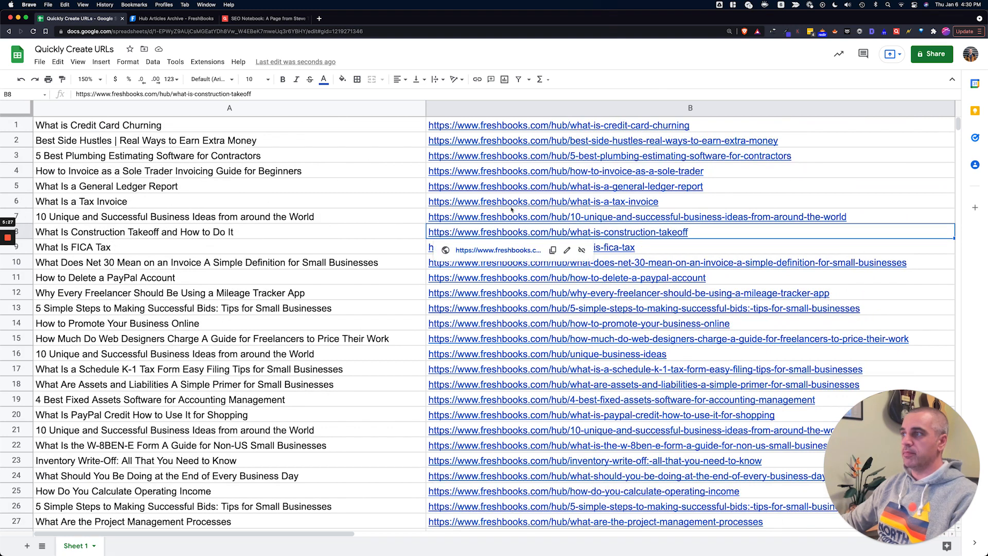
mouse_move(360, 170)
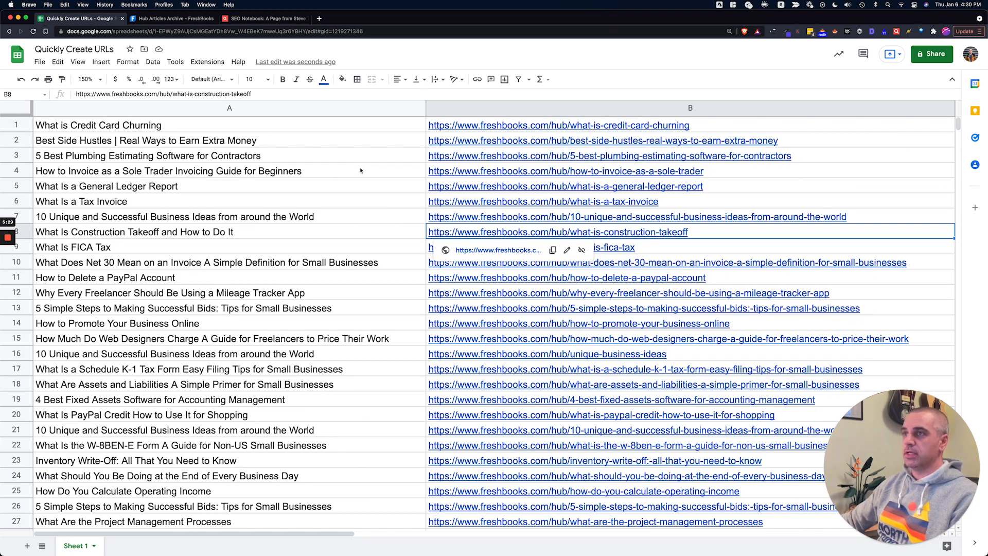
click(230, 107)
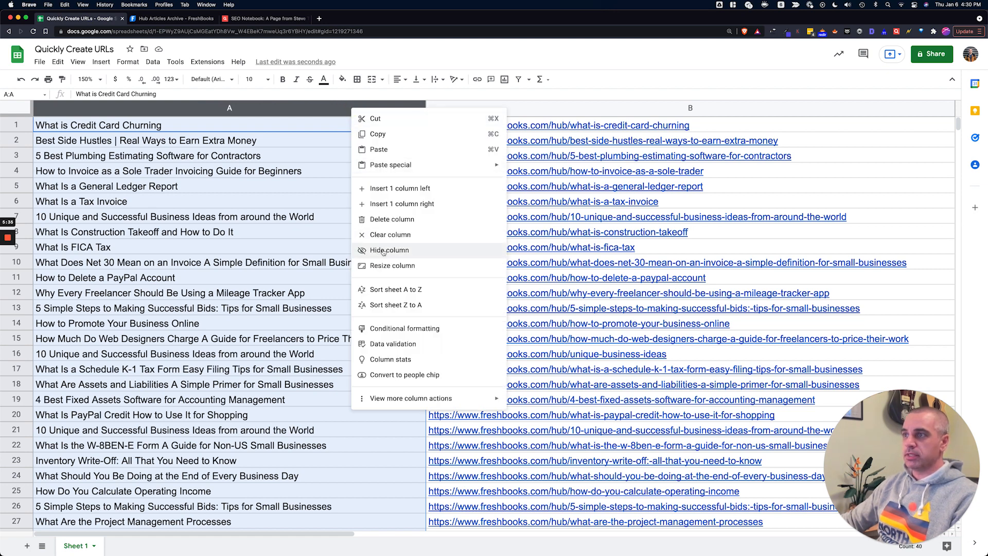
Hide column A so only the hub URLs show.
click(389, 249)
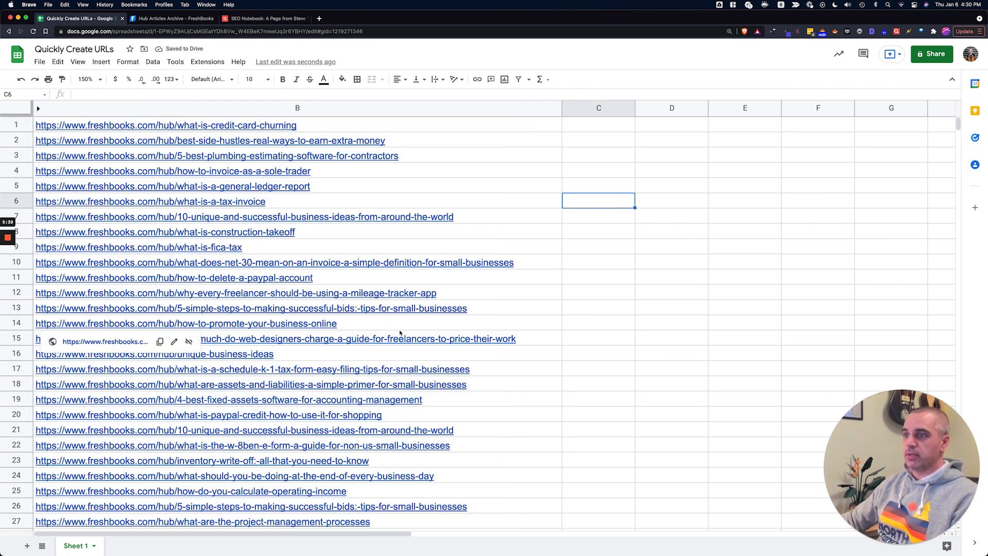
mouse_move(288, 131)
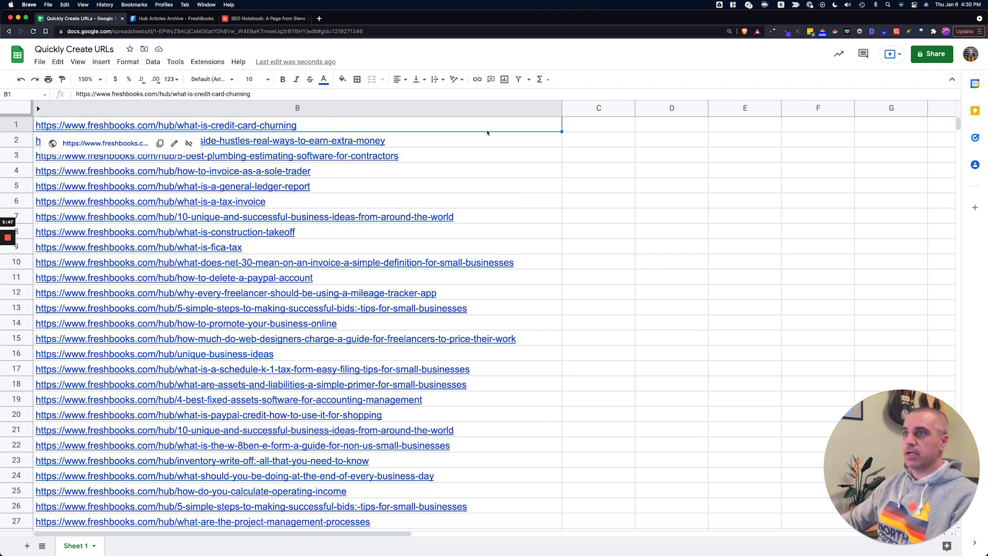
Lay B2:B4 across row 1 with =TRANSPOSE(B2:B4) as values, then insert a blank top row.
click(598, 124)
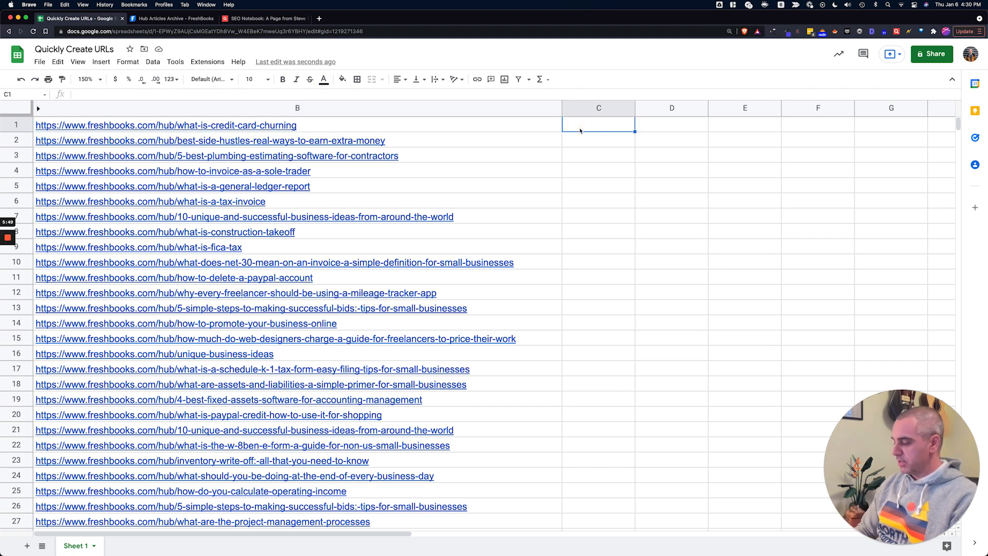
text(=trans)
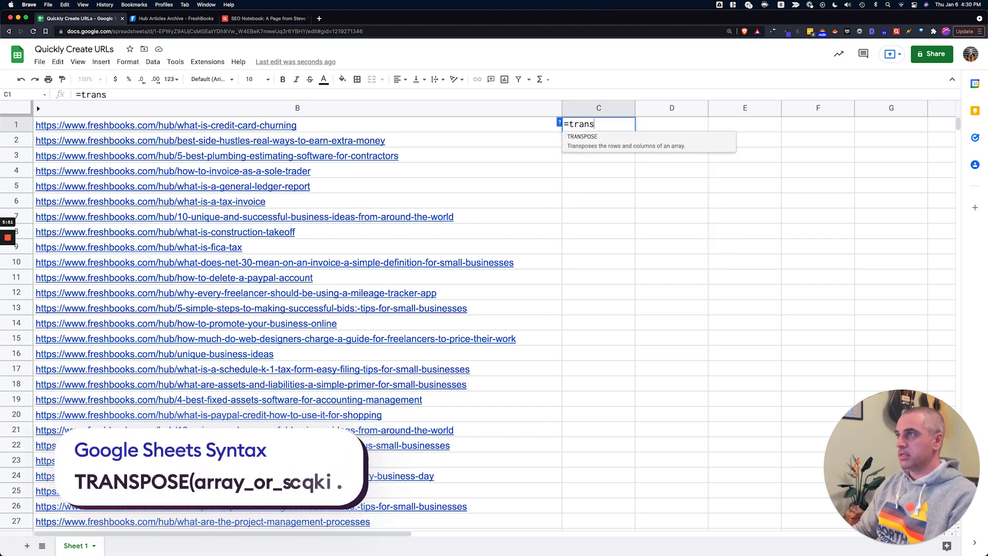
text(TRANSPOSE(B2:B4)
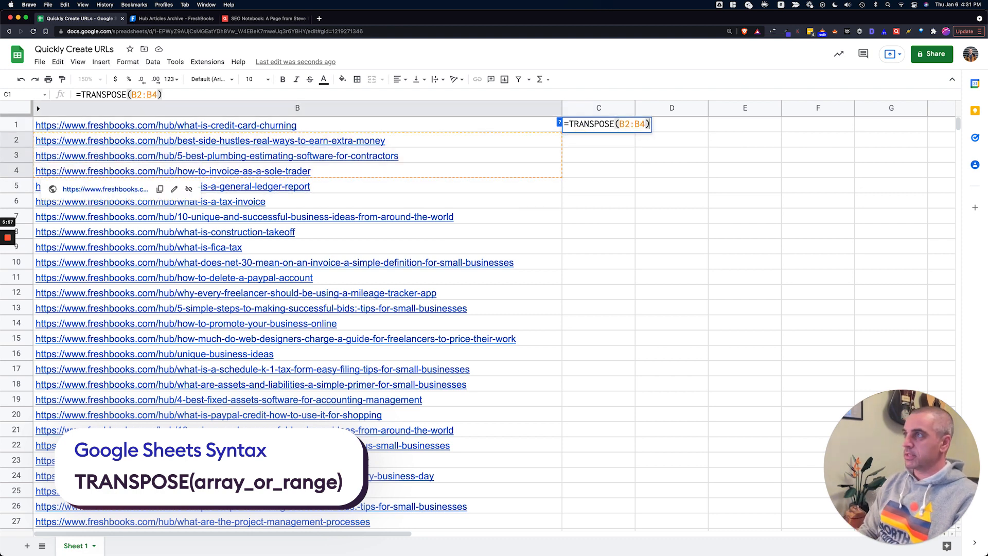
key(Enter)
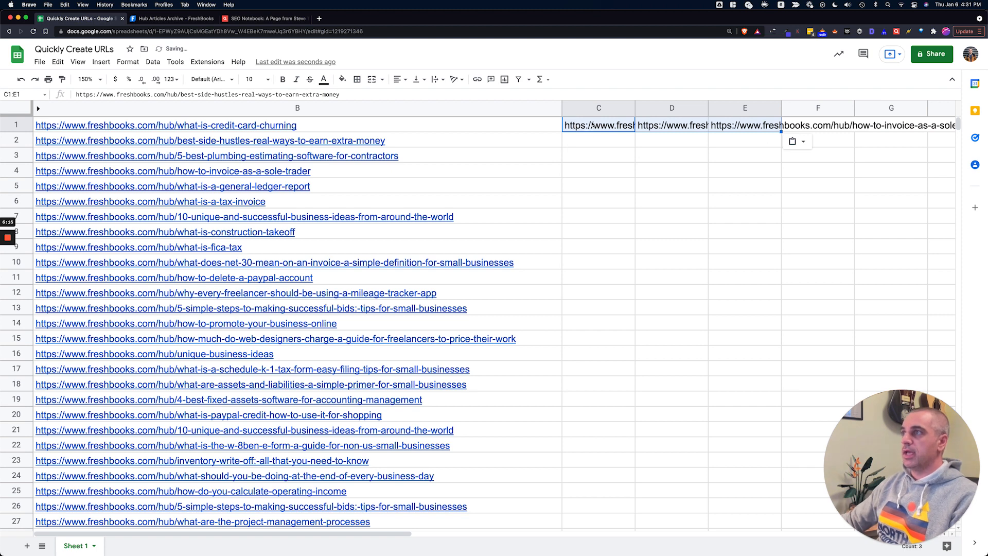
click(598, 124)
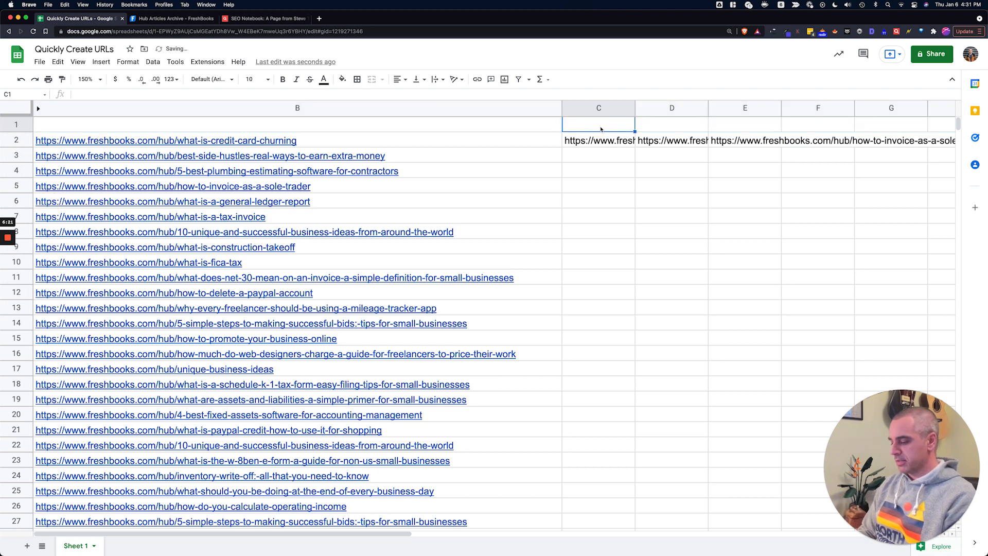
Enter the 'internal links >>' heading above the transposed URL row.
text(internal lniks >>)
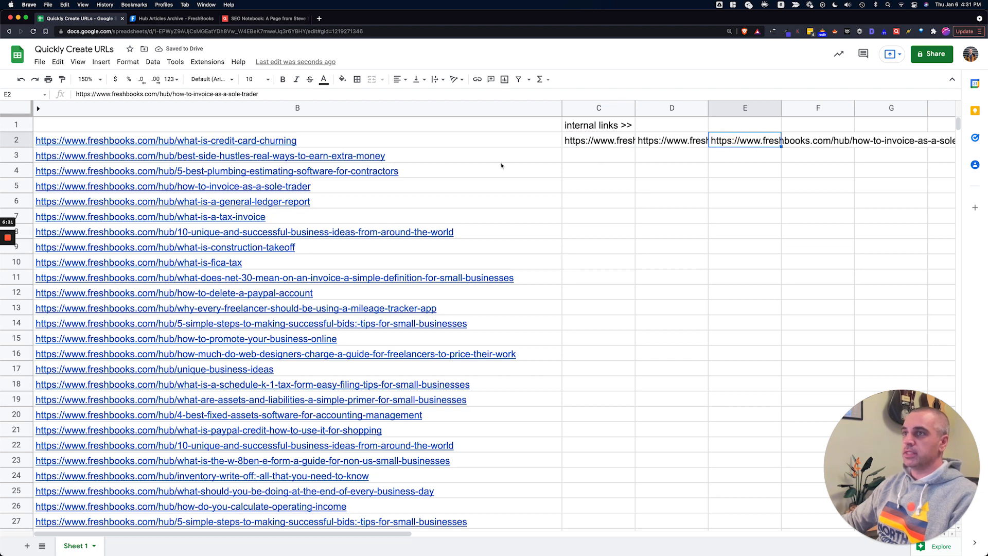
click(165, 140)
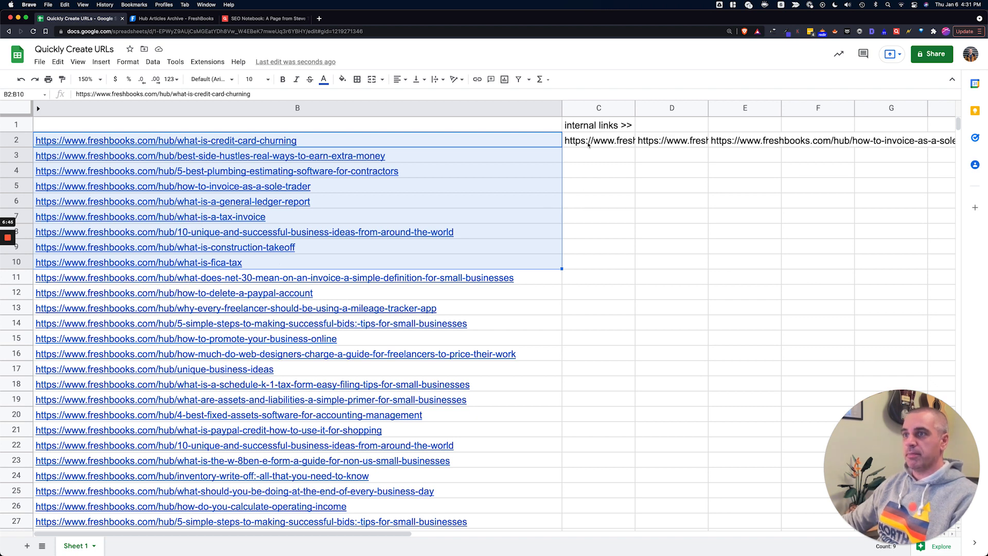
click(597, 140)
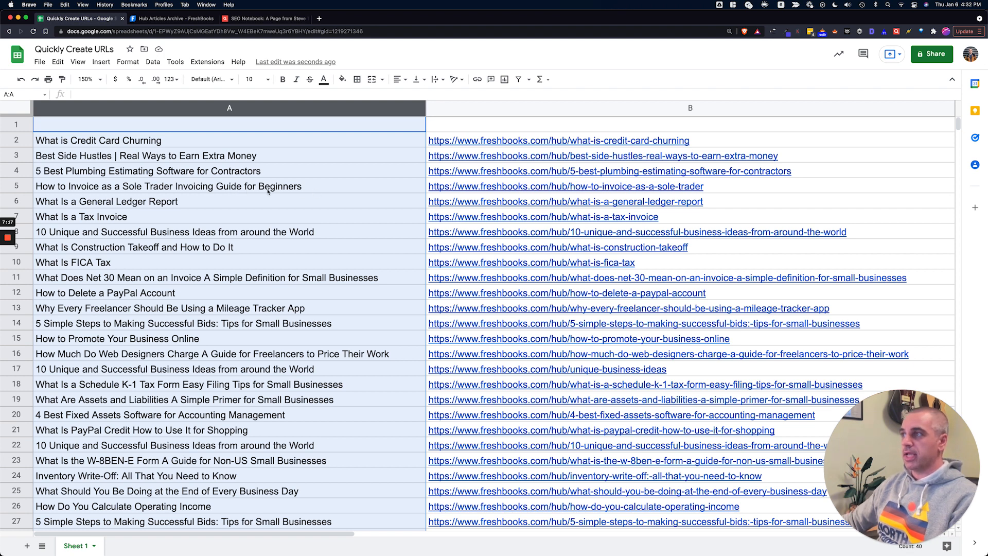
mouse_move(231, 203)
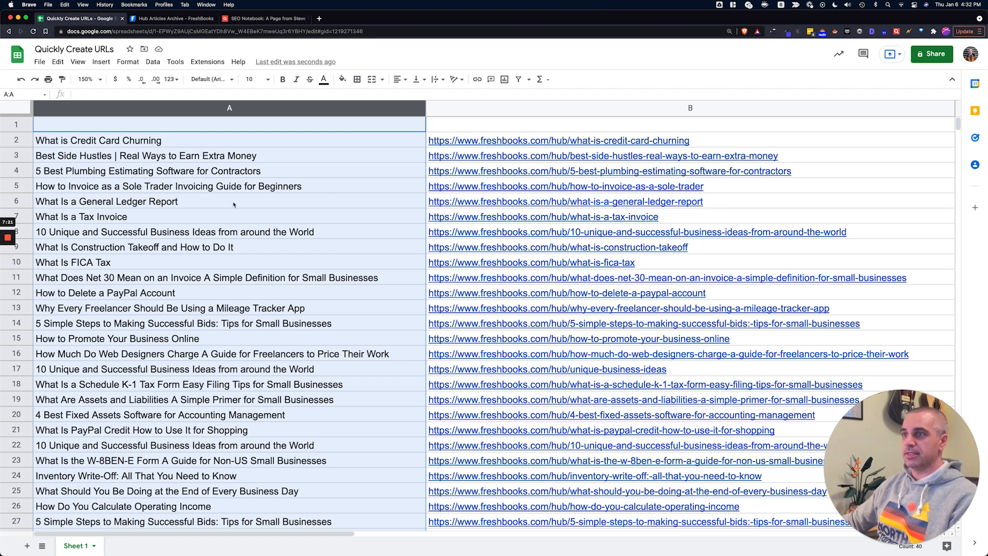
Select the Net 30 blog title, then switch to the SEO Notebook page.
click(227, 277)
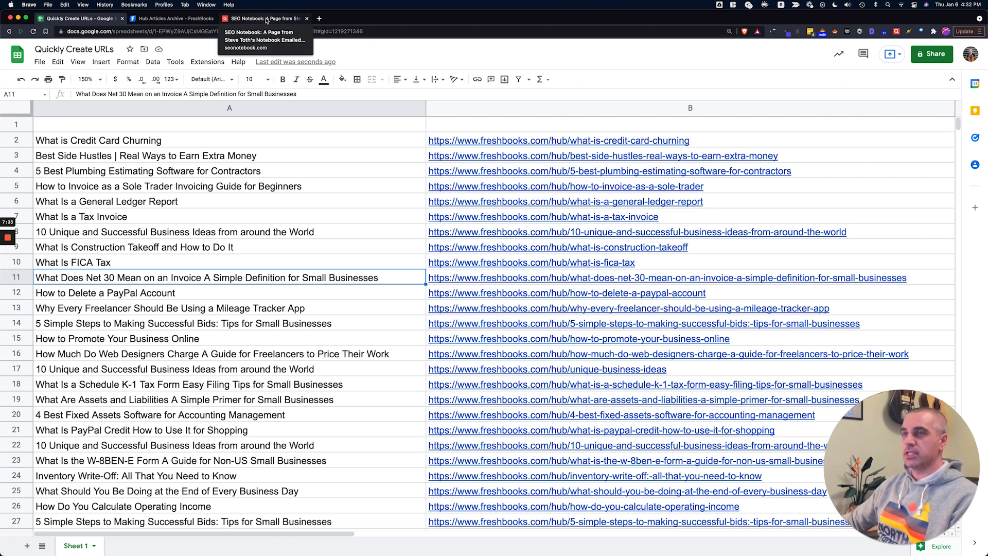
click(264, 19)
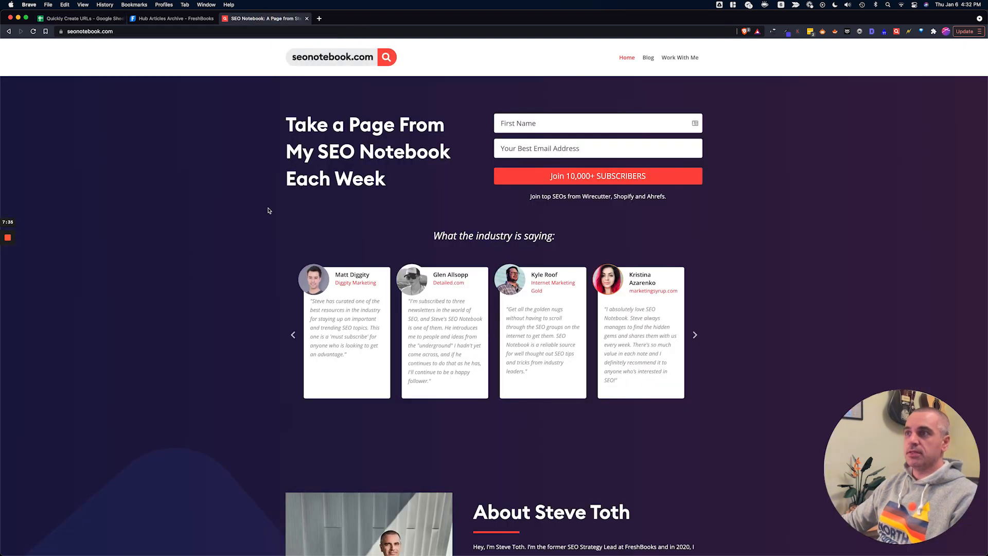
mouse_move(253, 320)
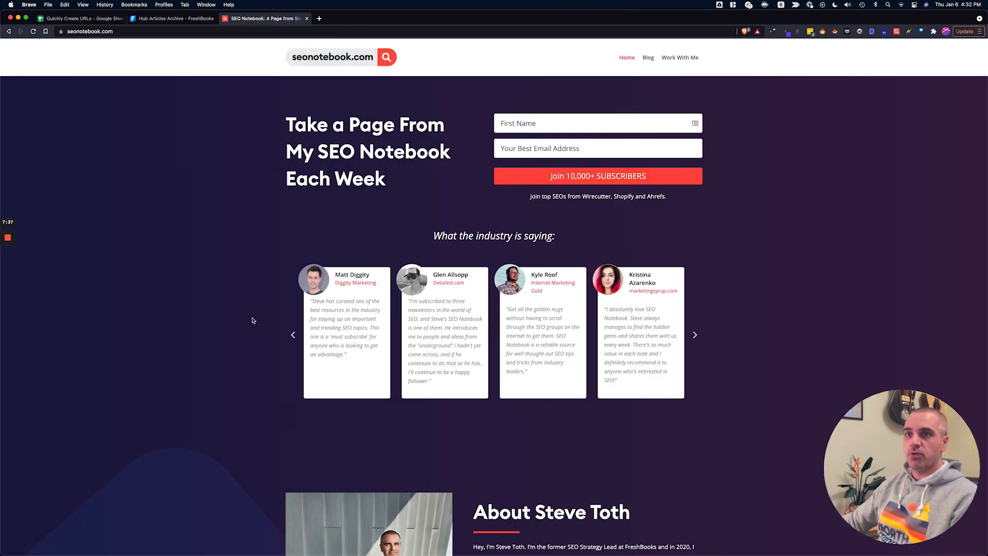